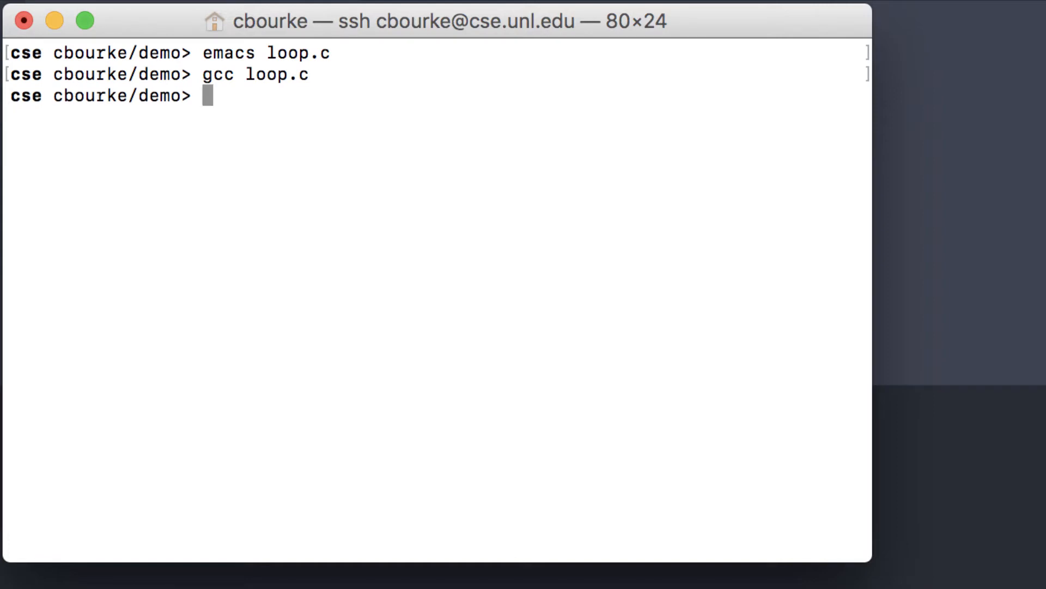
- Run ./a.out, let it print endless 1s, then kill it with Ctrl-C
text(./a.out)
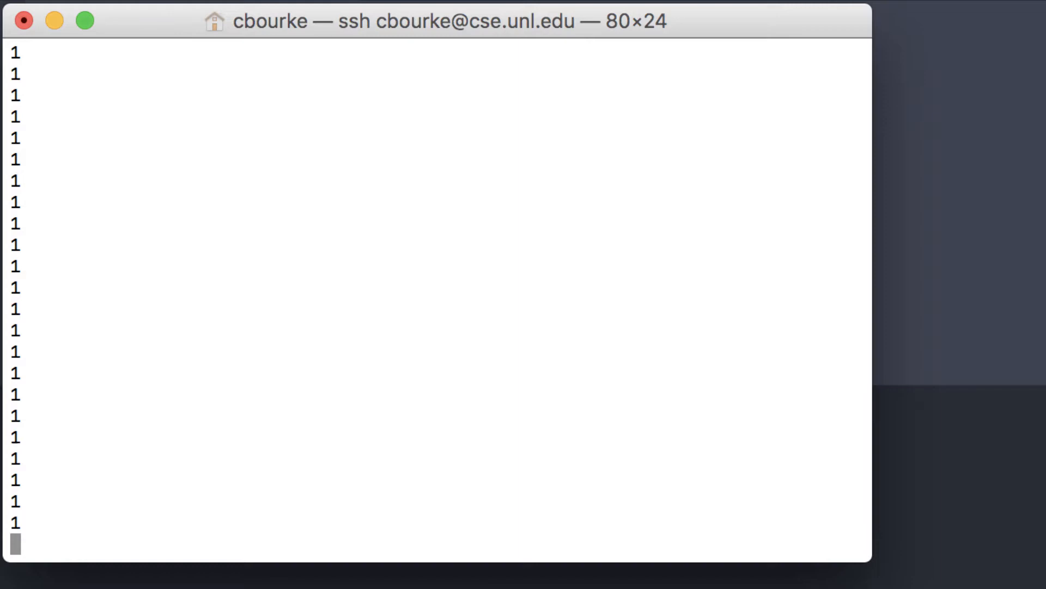
key(ctrl+c)
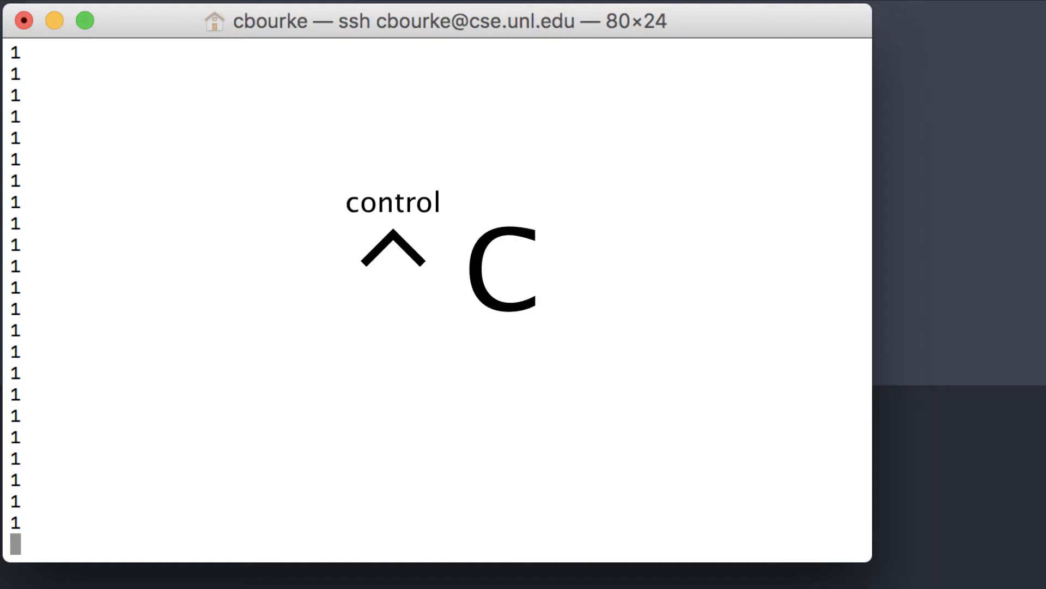
key(ctrl+c)
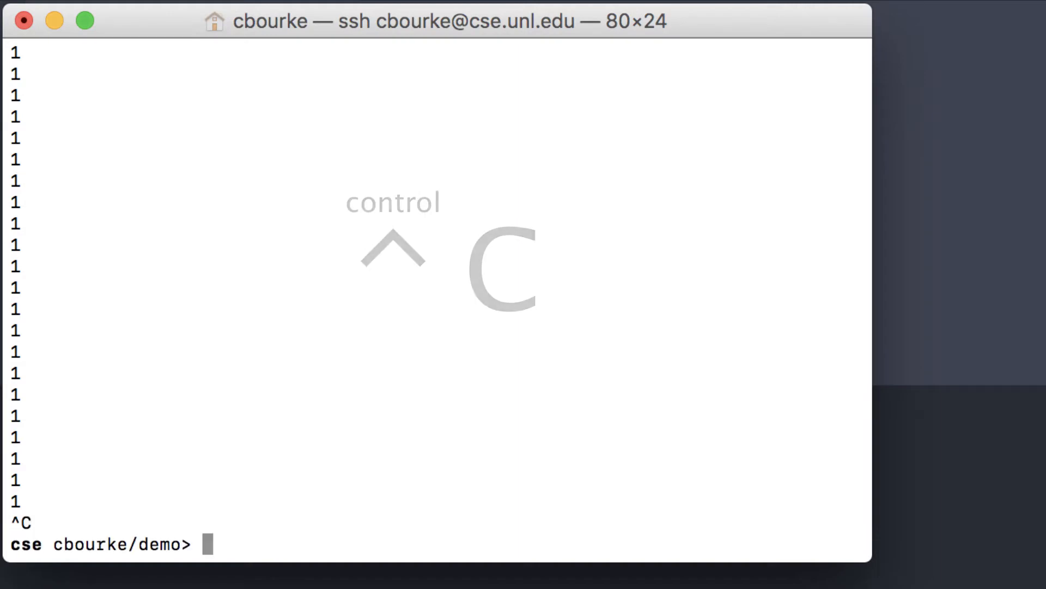
key(ctrl+c)
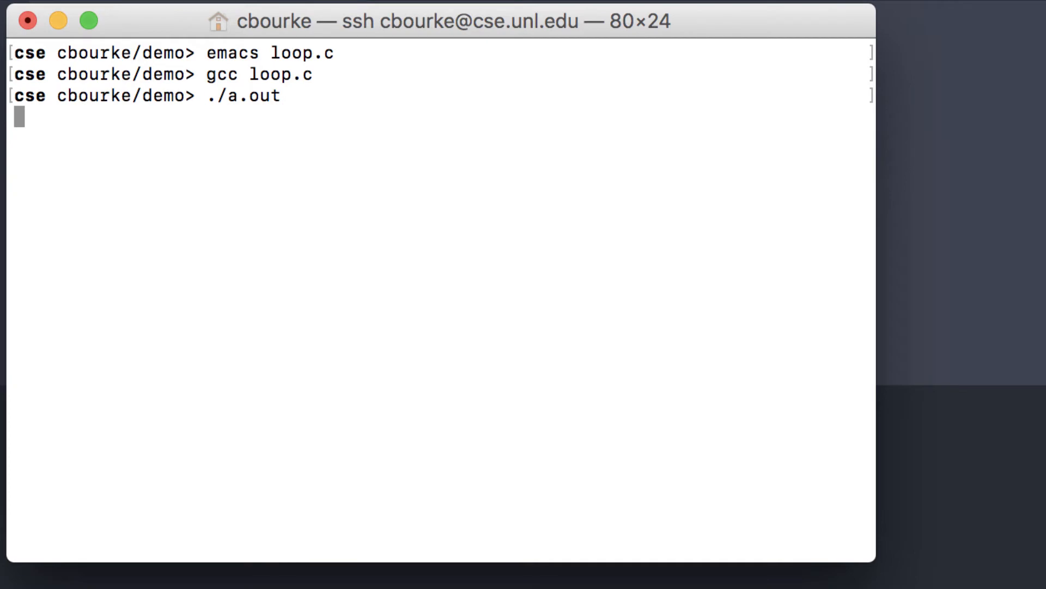
- Recompile loop.c with gcc -Wall, producing no warnings
text(gcc -Wall)
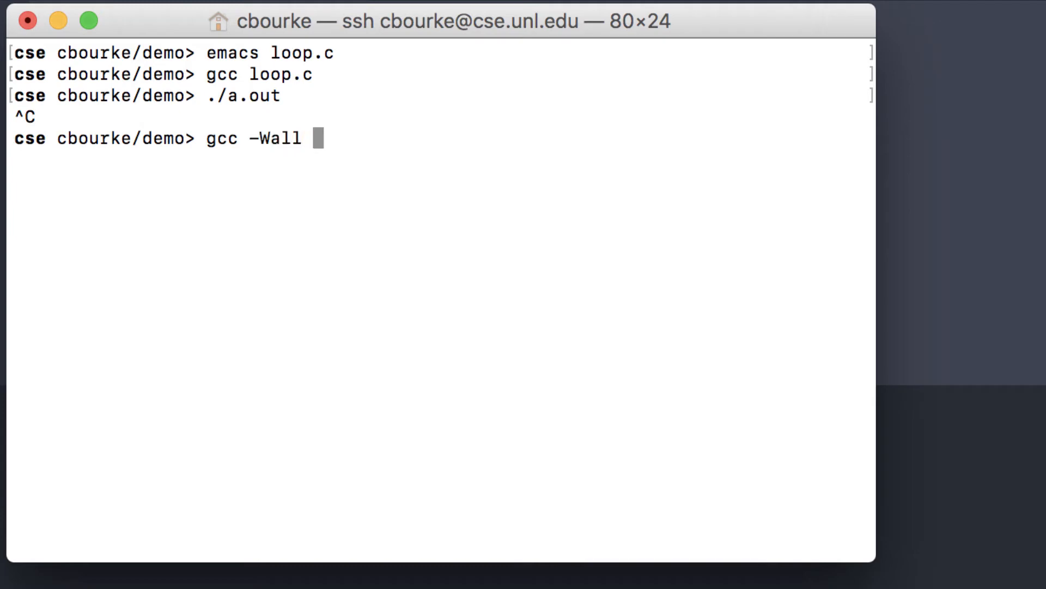
text(loop.c)
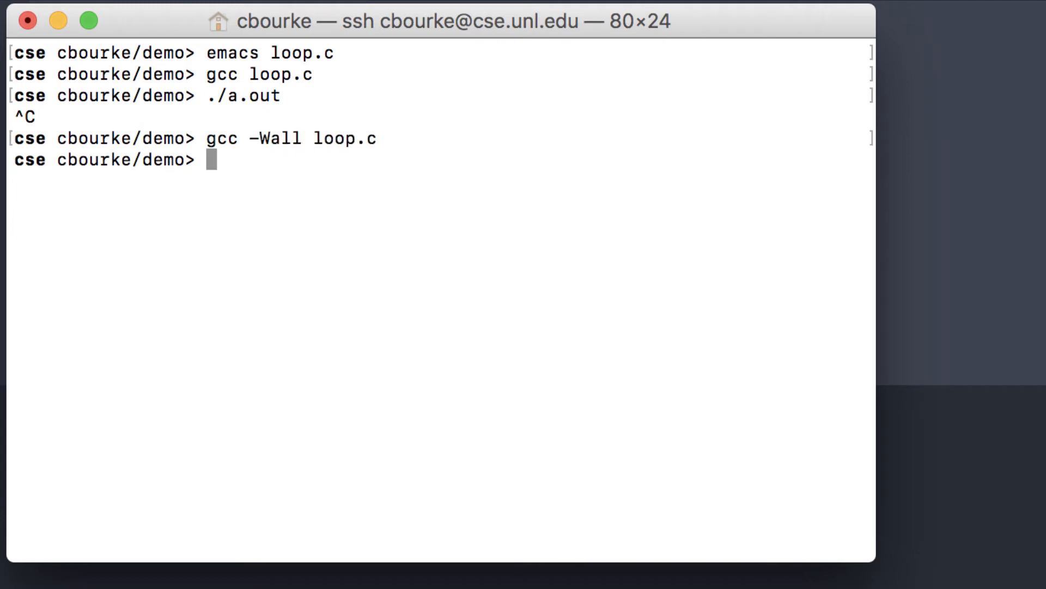